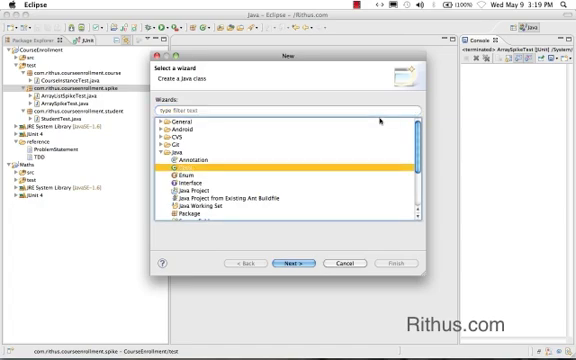
Create a new Java class named DateSpikeTest in the spike package.
left_click(296, 260)
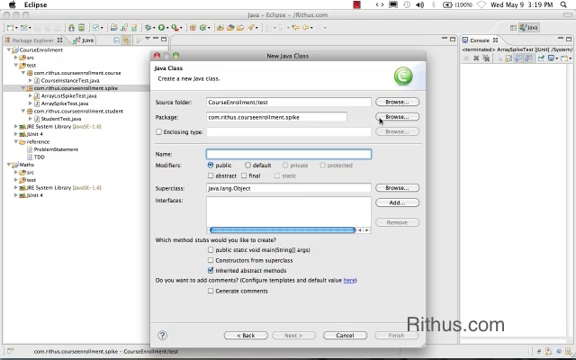
type("DateSpikeTest")
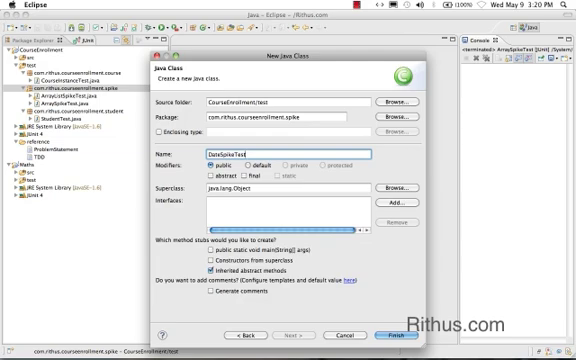
left_click(410, 304)
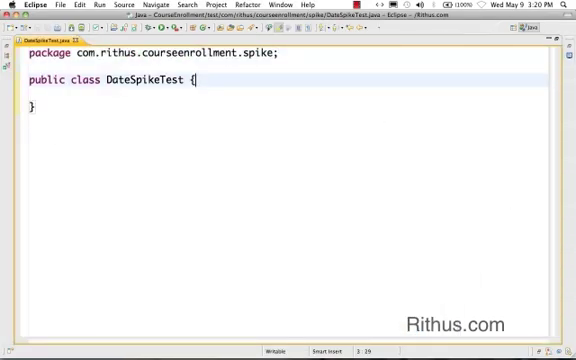
type("@Te")
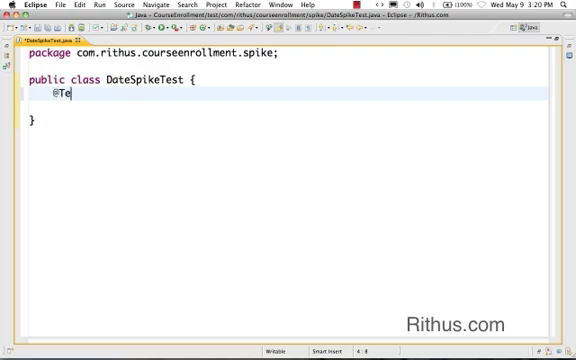
type("st")
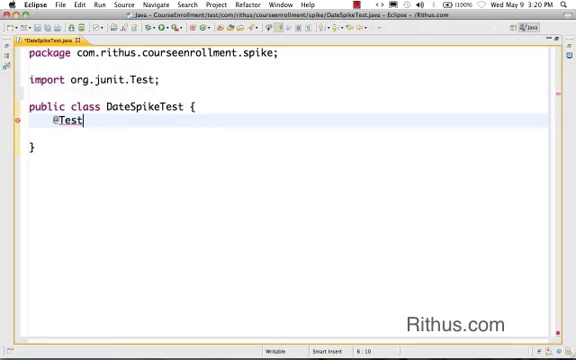
key("Return")
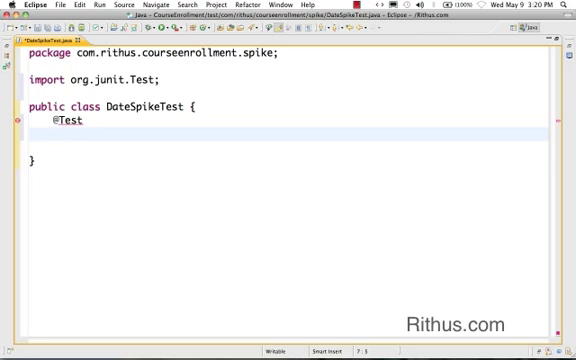
Write the empty method public void testSomethingAboutDate(){ } under the annotation.
type("public")
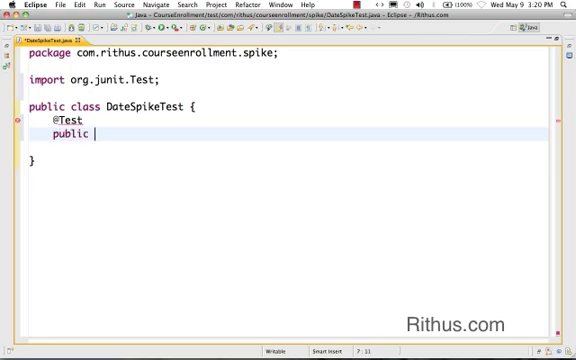
type("void")
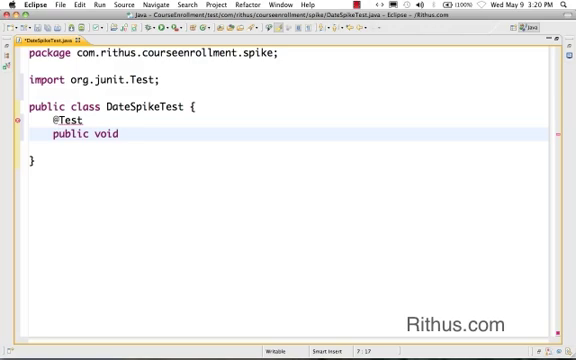
type("testSome")
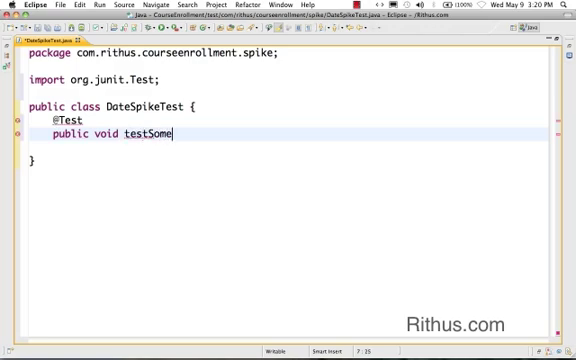
type("thingA")
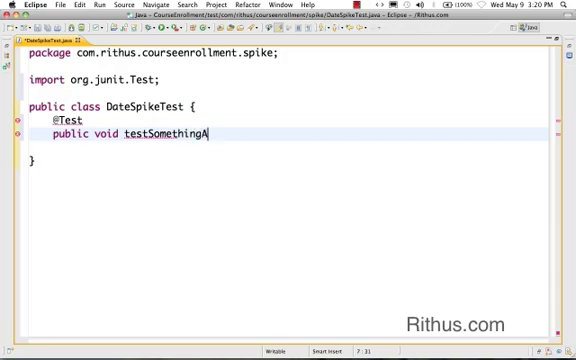
type("boutDate()")
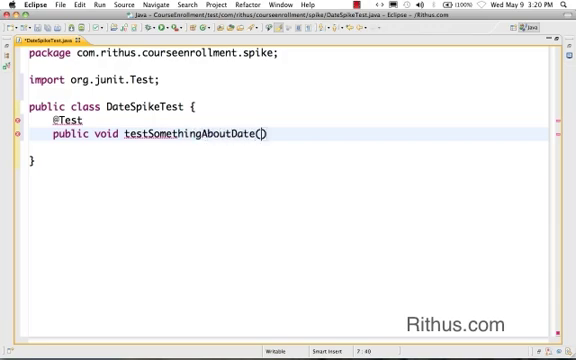
type("{")
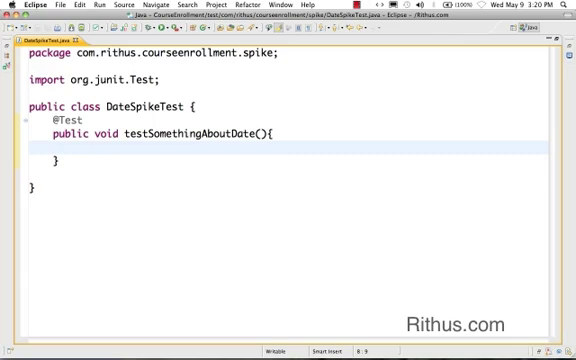
Declare Date date = new Date(); with java.util.Date imported, and begin an assertEquals call.
type("Da")
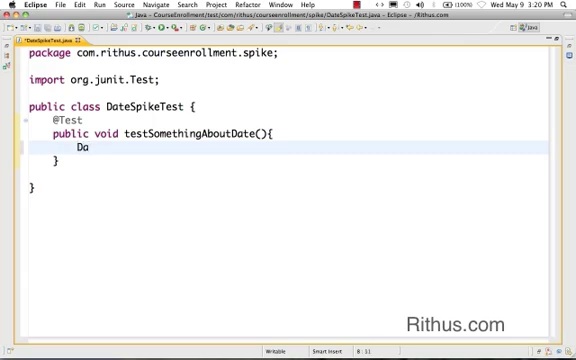
type("te date =")
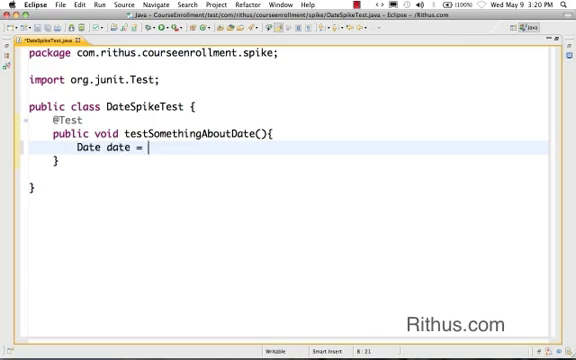
type("new Date()")
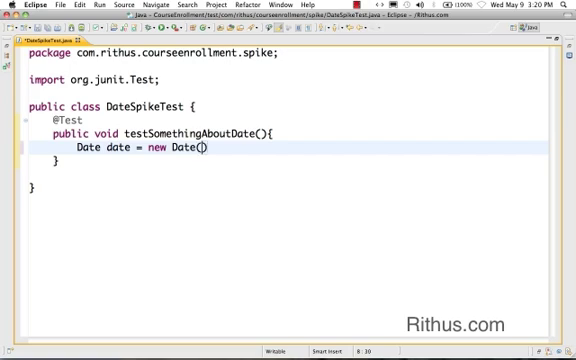
type(";")
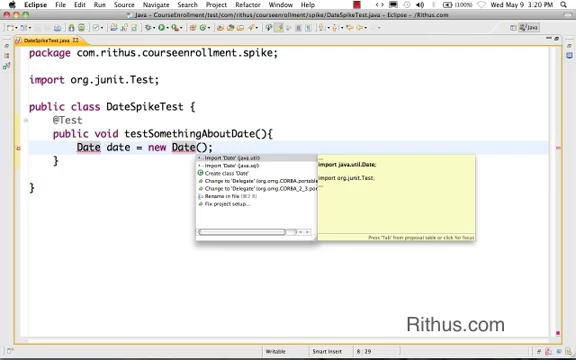
left_click(224, 168)
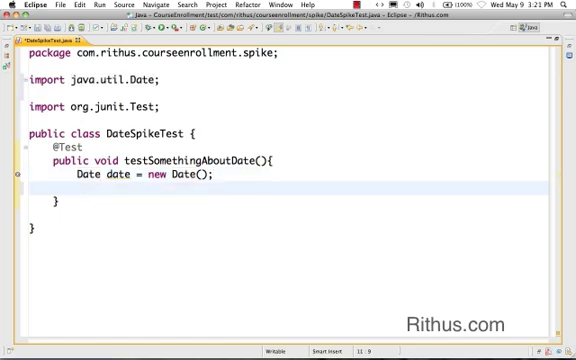
type("date")
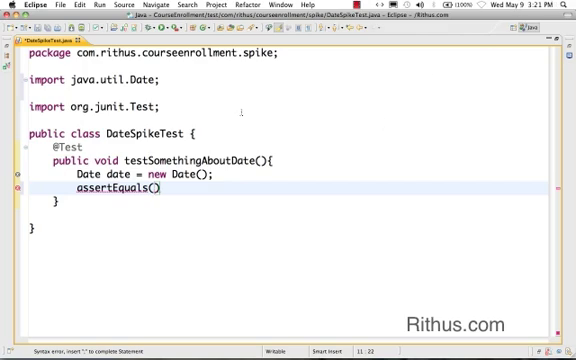
Complete the assertion as assertEquals(9, date.getDay());.
type("9,")
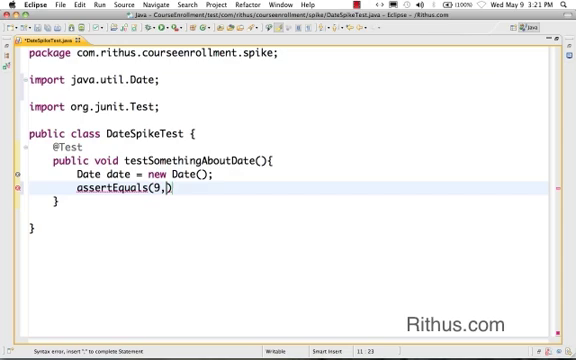
type("g")
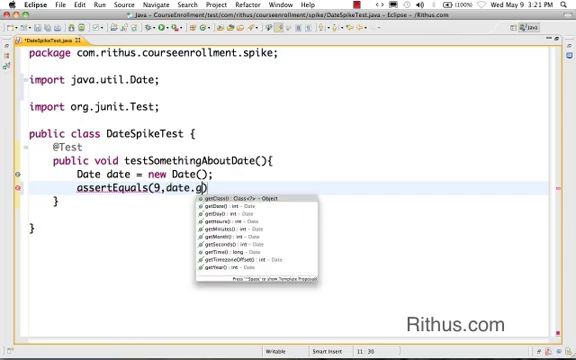
type("etDay(")
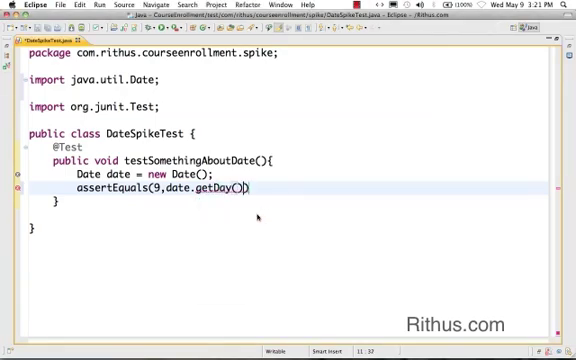
type(";")
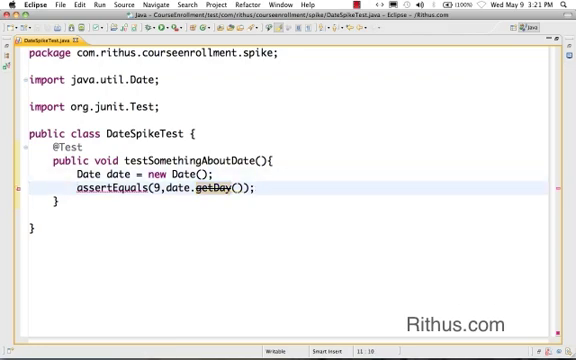
Add the static import of org.junit.Assert.* via Quick Fix on assertEquals.
left_click(80, 188)
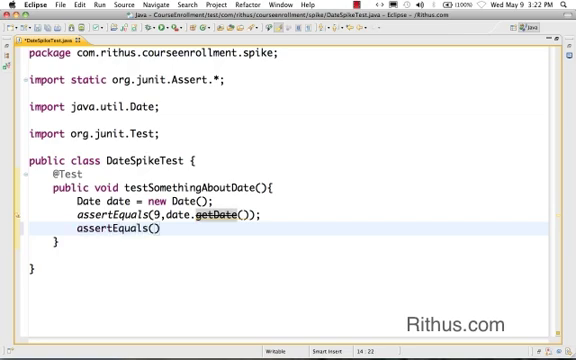
type("3,")
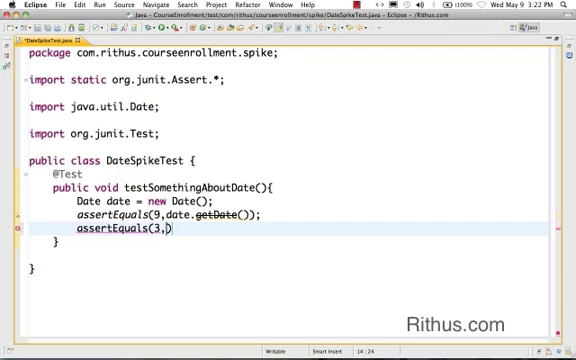
type("date")
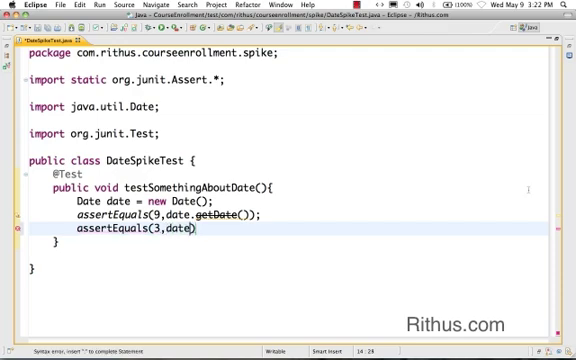
type(".g")
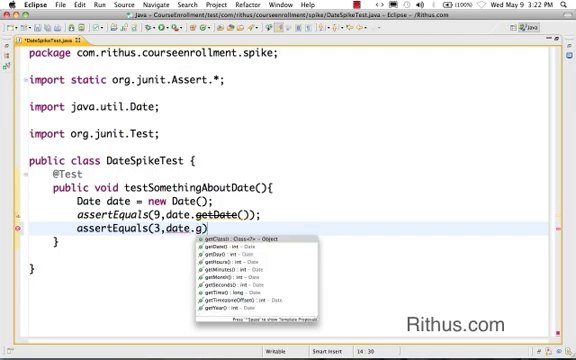
type("etDay(")
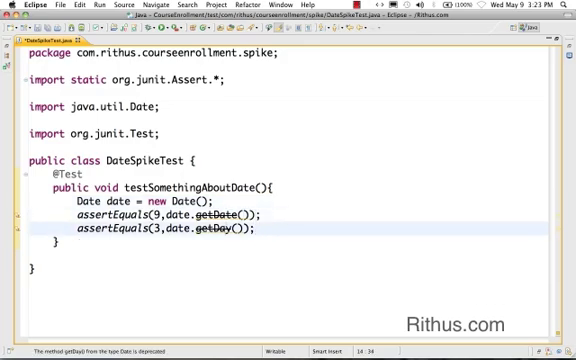
key("Return")
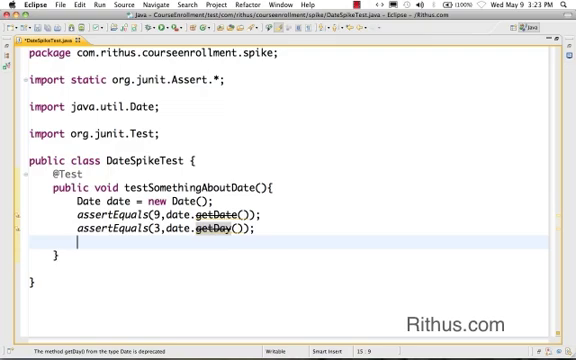
type("date.")
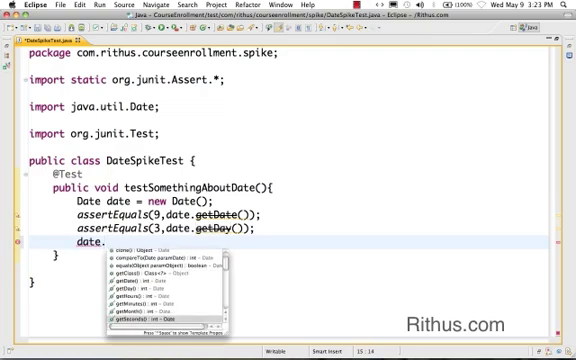
scroll("down", 3)
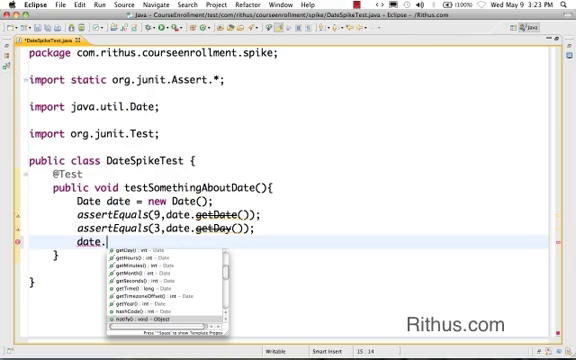
scroll("down", 3)
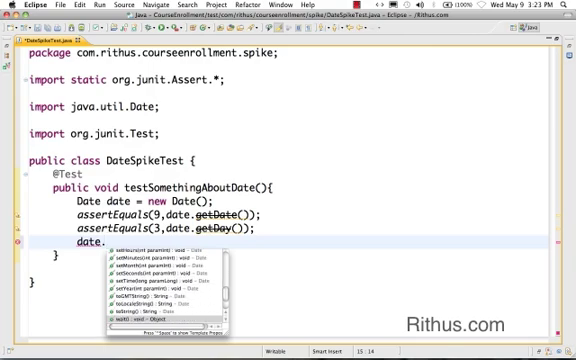
scroll("down", 3)
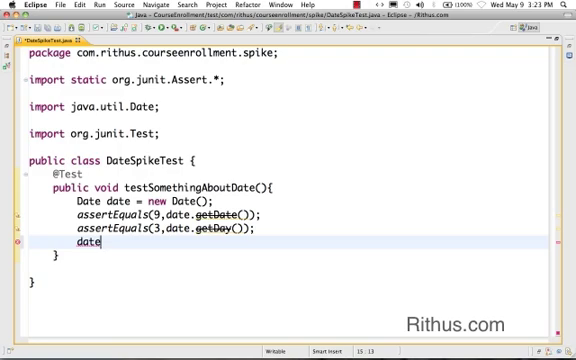
type(".")
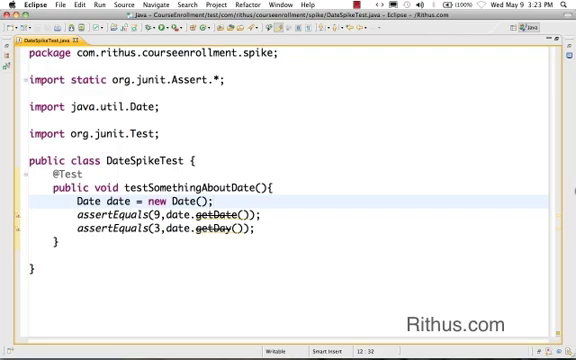
Try a number in the Date constructor and remove it again, leaving new Date().
left_click(210, 208)
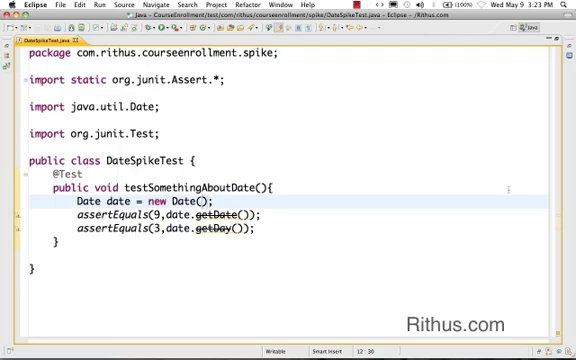
mouse_move(560, 190)
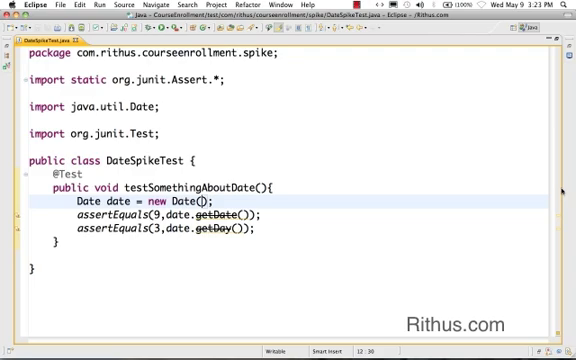
type("1")
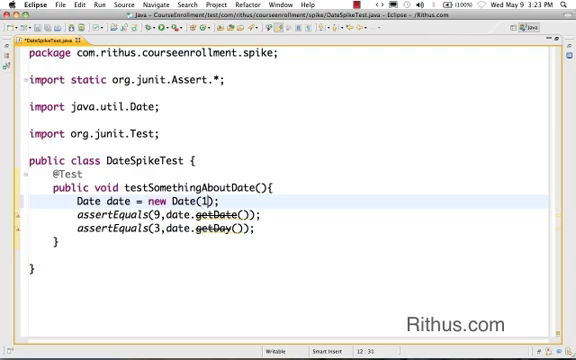
key("BackSpace")
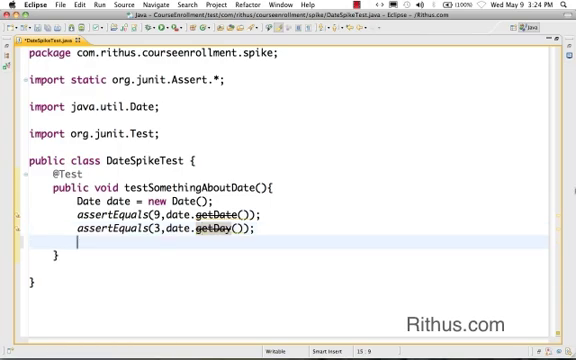
Start a third assertion assertEquals(2012, date.getYear()).
type("assertE")
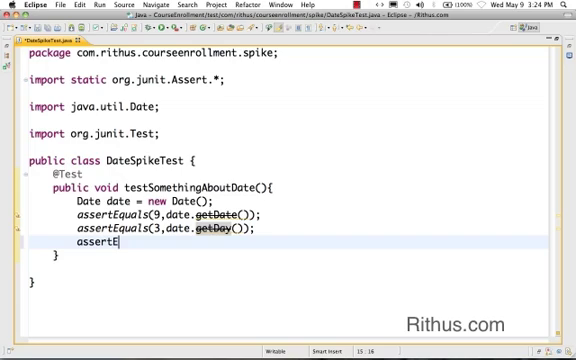
type("quals()")
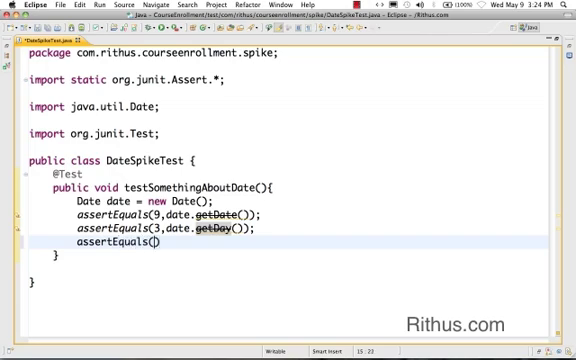
type("20")
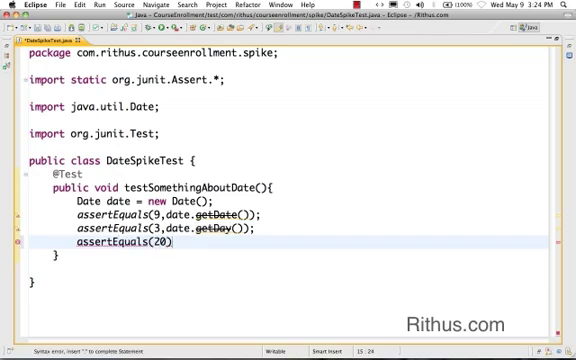
type("12,date.getYear(")
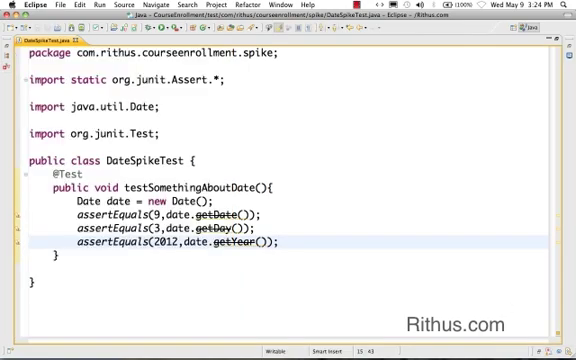
Comment //112 + 1900 on the year assertion and change its expected value to 2012 - 1900.
type("//112")
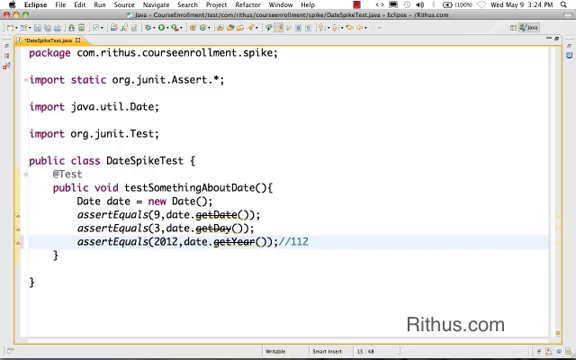
type(".")
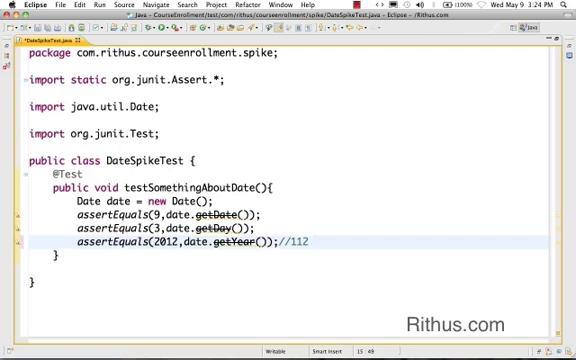
type("+")
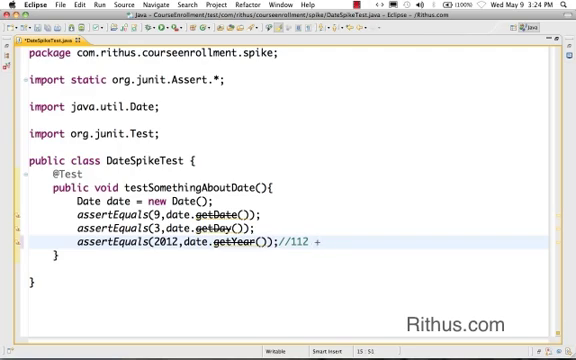
type("1900")
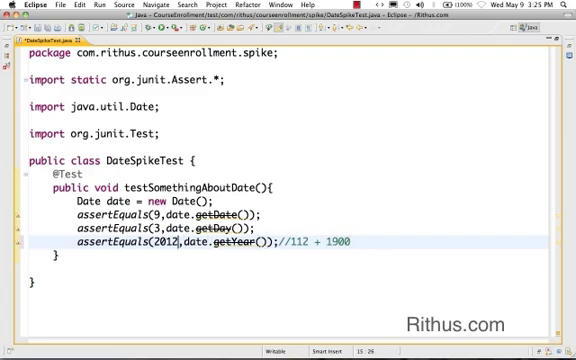
type("- 11")
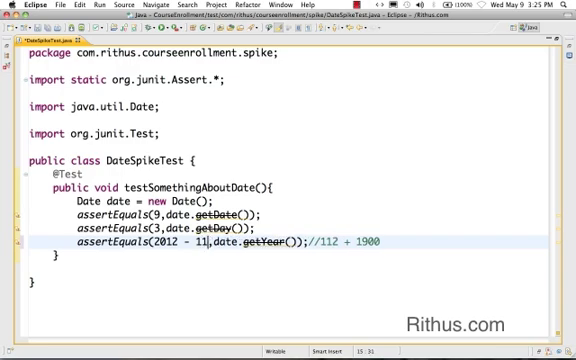
type("900")
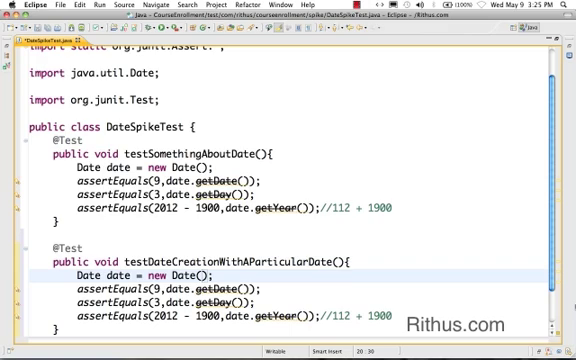
Start the second test's constructor as new Date(112,).
type("112,")
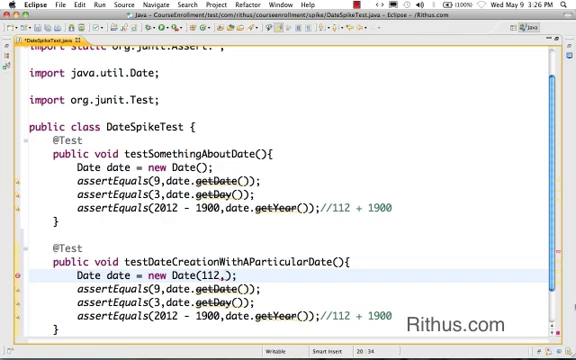
Complete the constructor as new Date(112,7,15) and make the first assertion expect 15.
type("4")
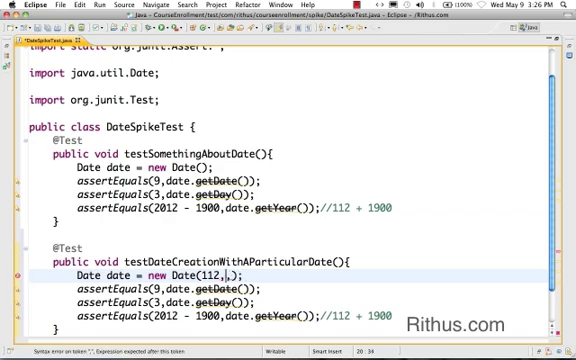
type("7")
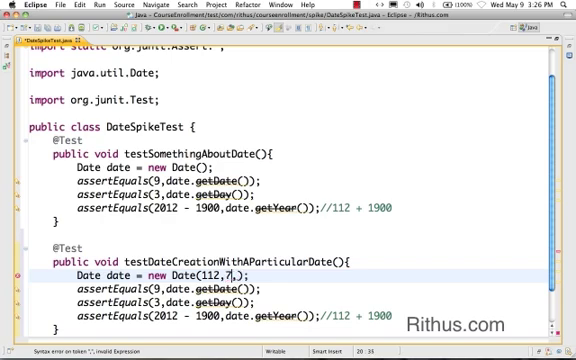
type("15")
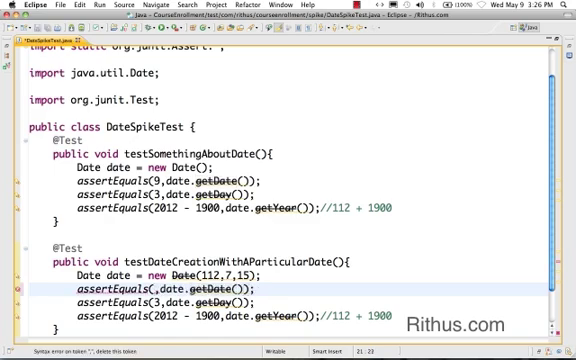
type("1")
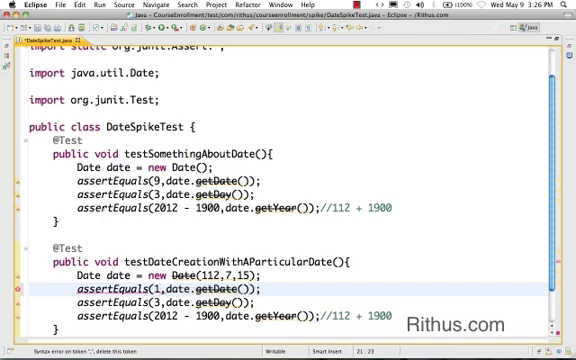
type("5")
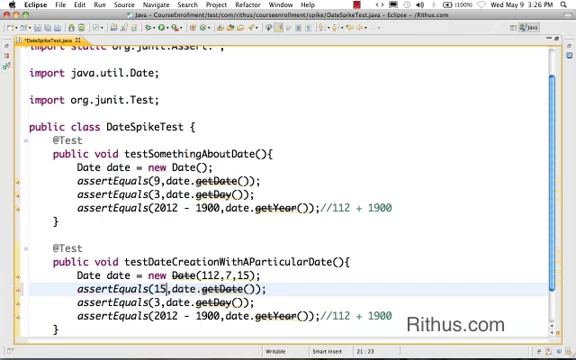